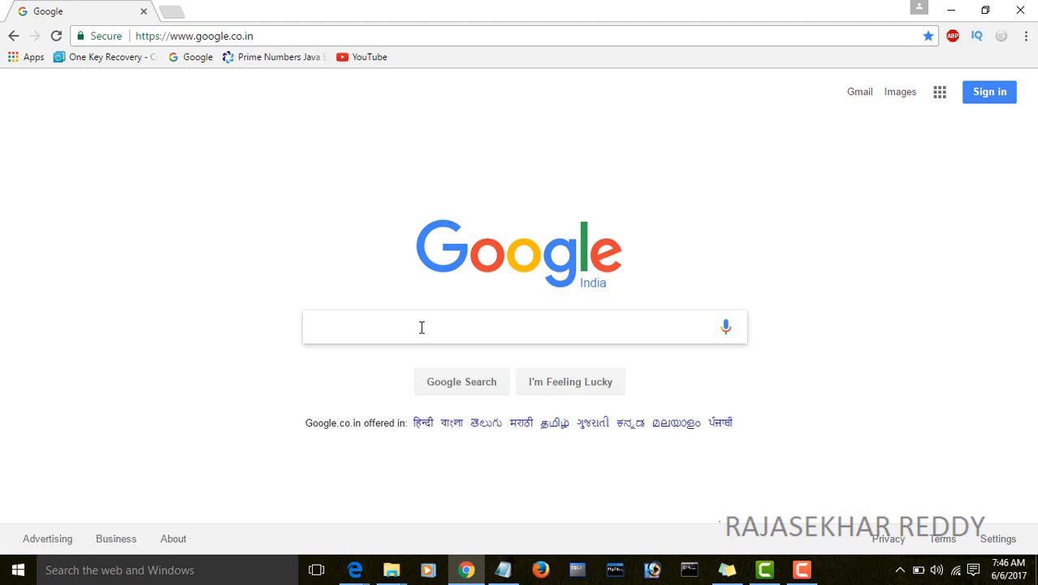
mouse_move(597, 411)
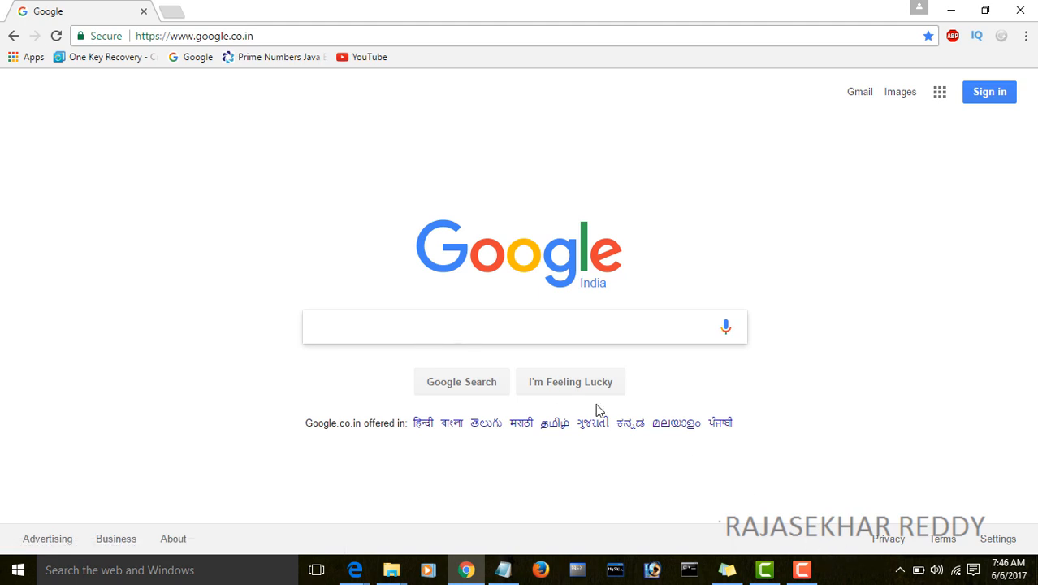
Search Google for 'code blocks' using the suggested query.
text(c)
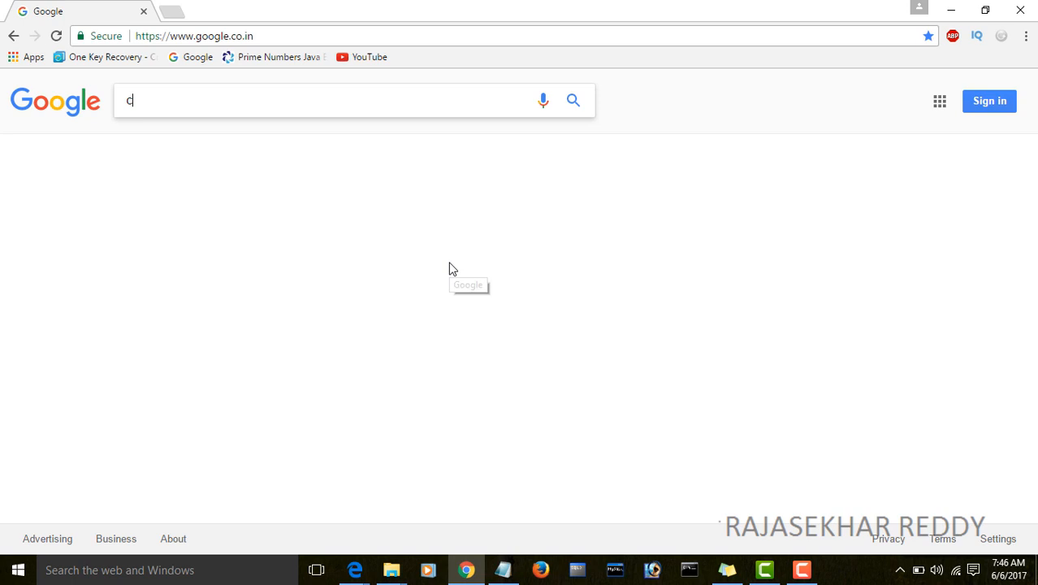
text(ode)
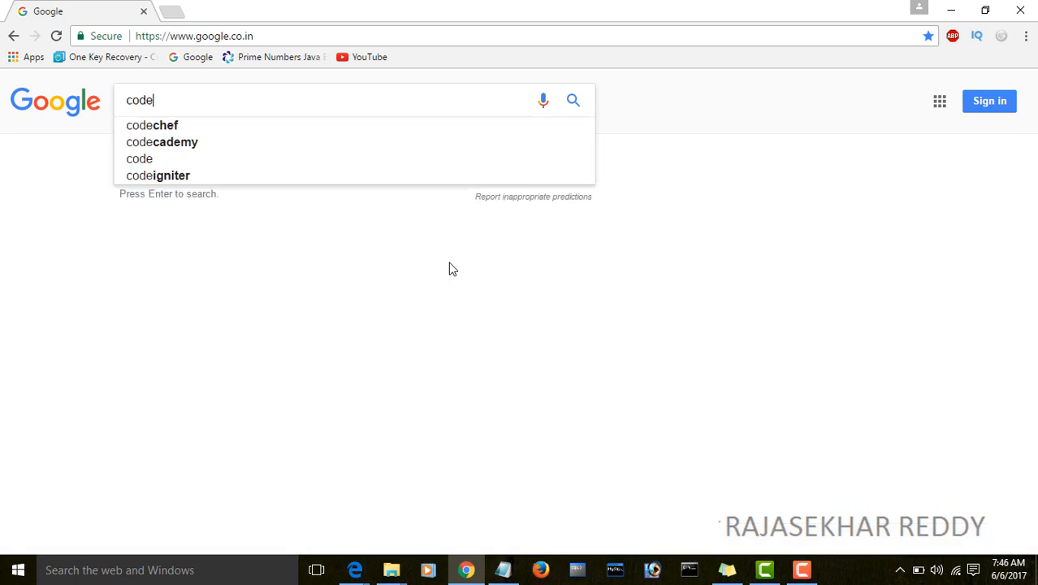
text(blocks)
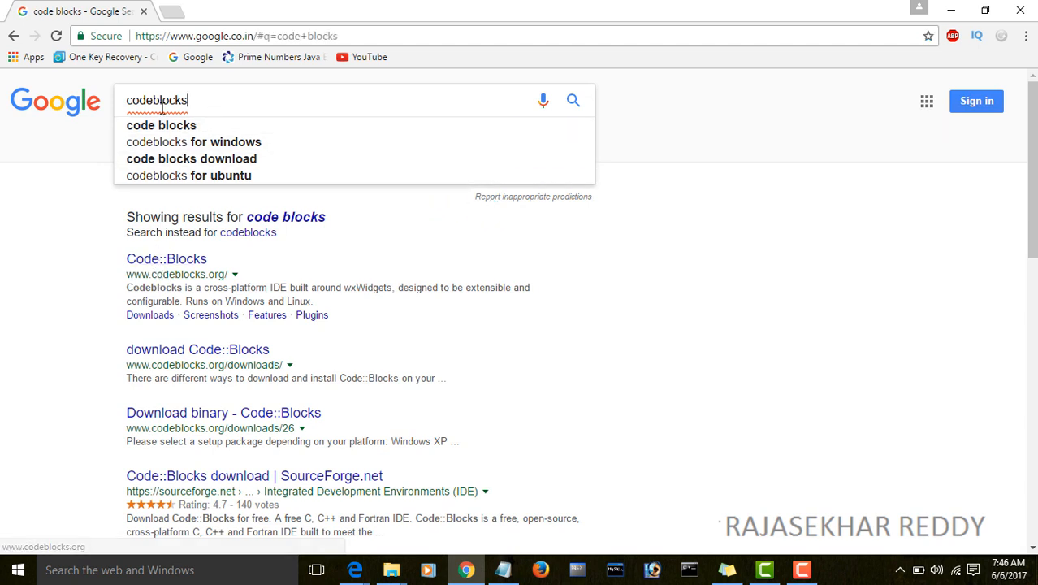
click(161, 126)
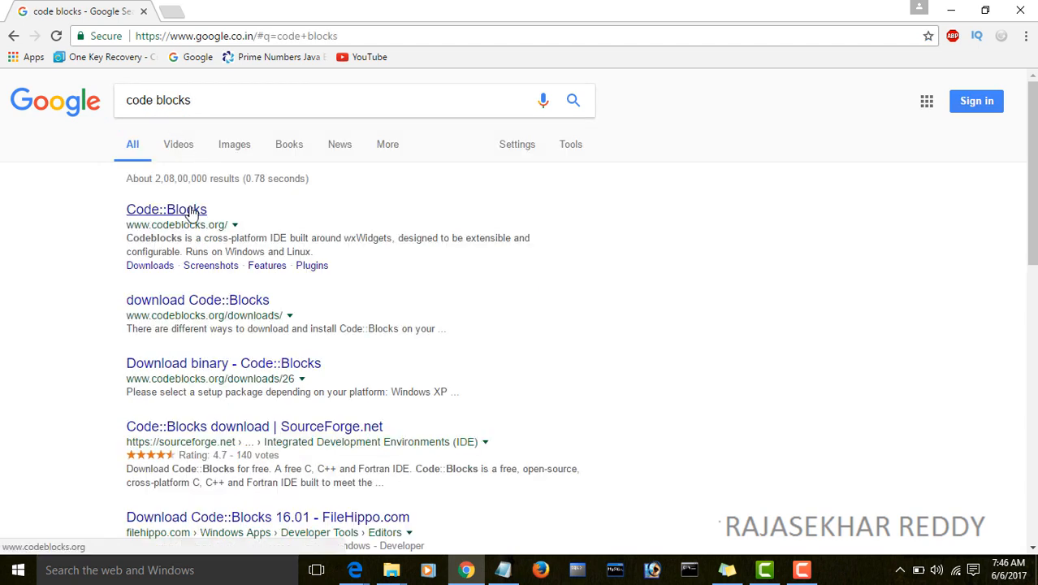
mouse_move(183, 223)
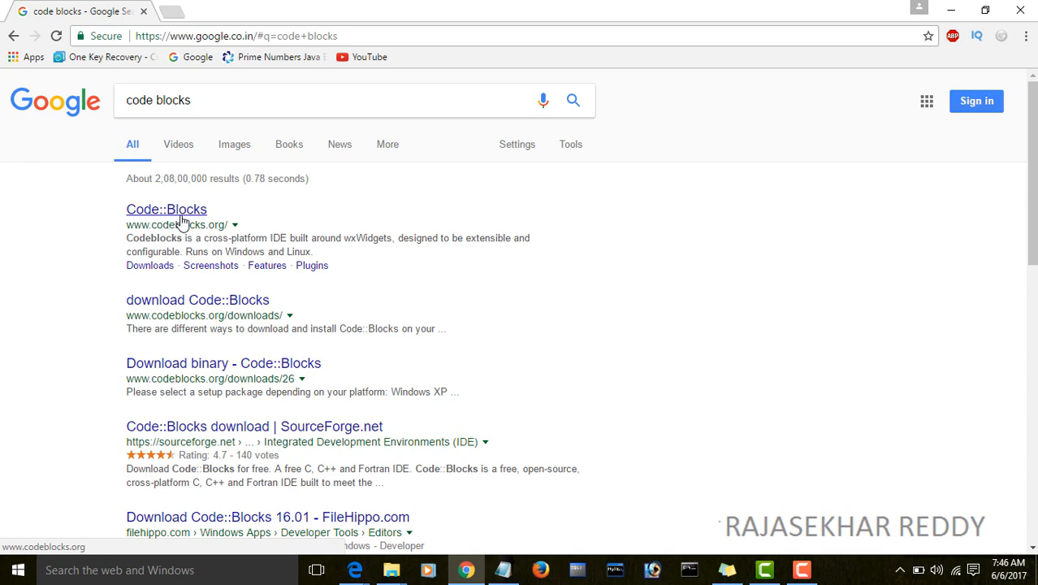
Open the official Code::Blocks site and browse its Downloads page.
click(166, 210)
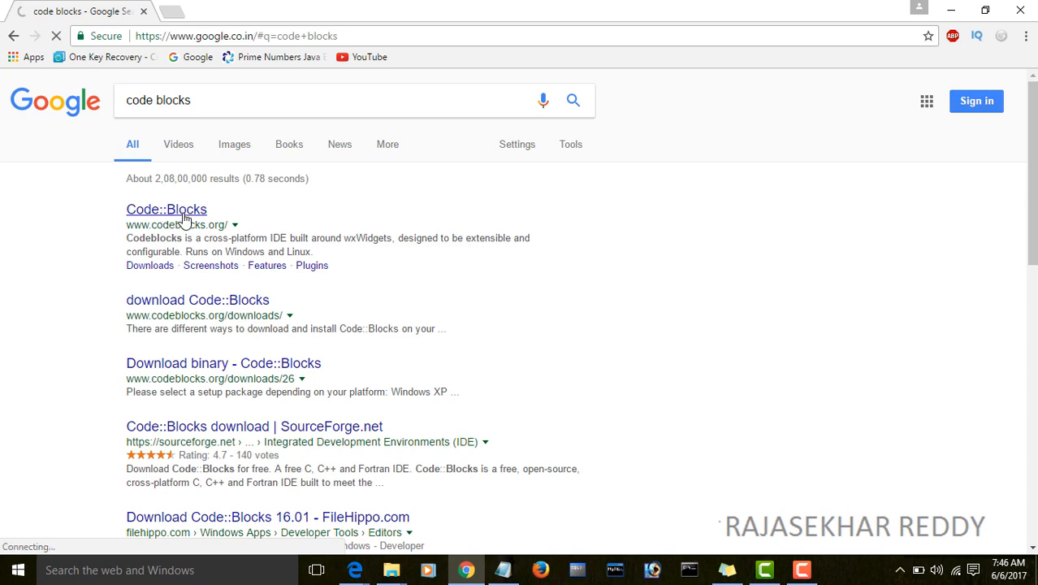
click(166, 209)
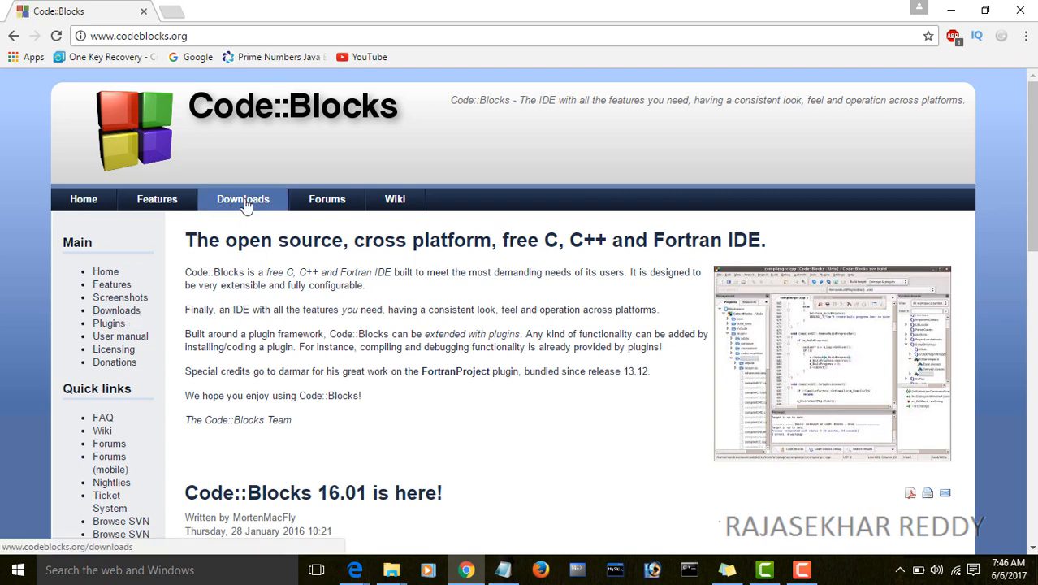
click(243, 200)
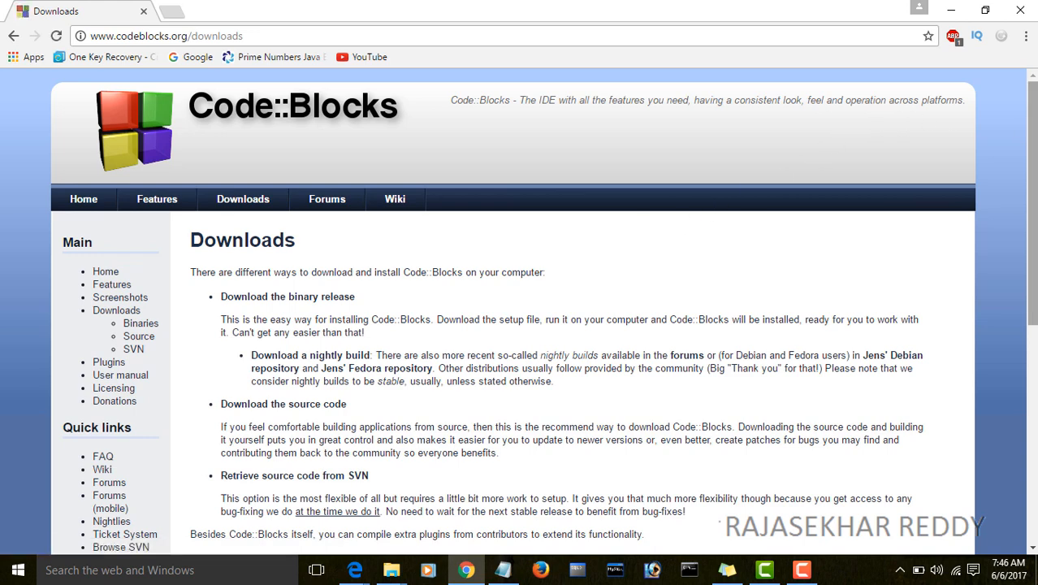
scroll(down, 3)
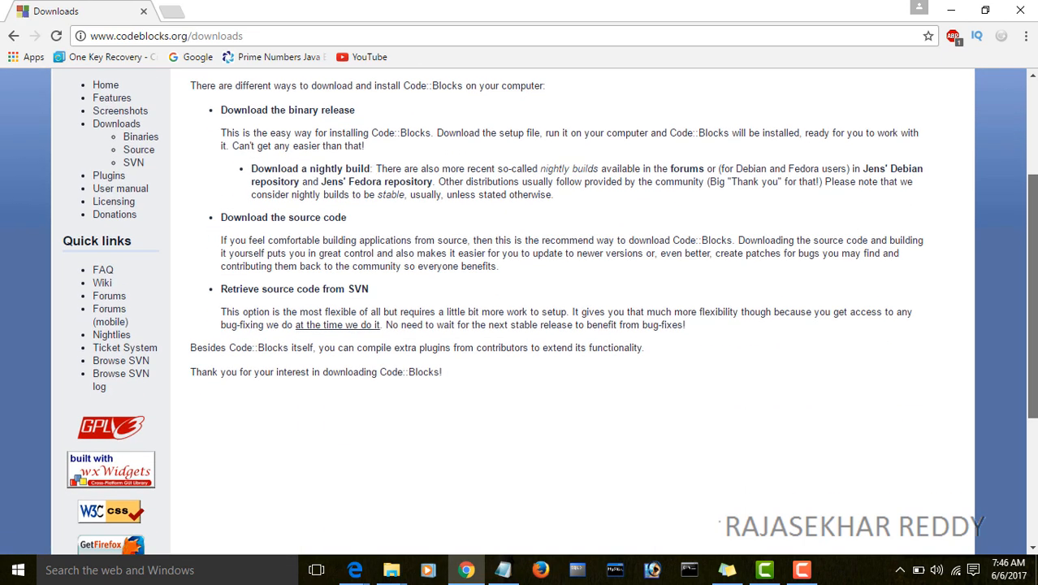
scroll(up, 3)
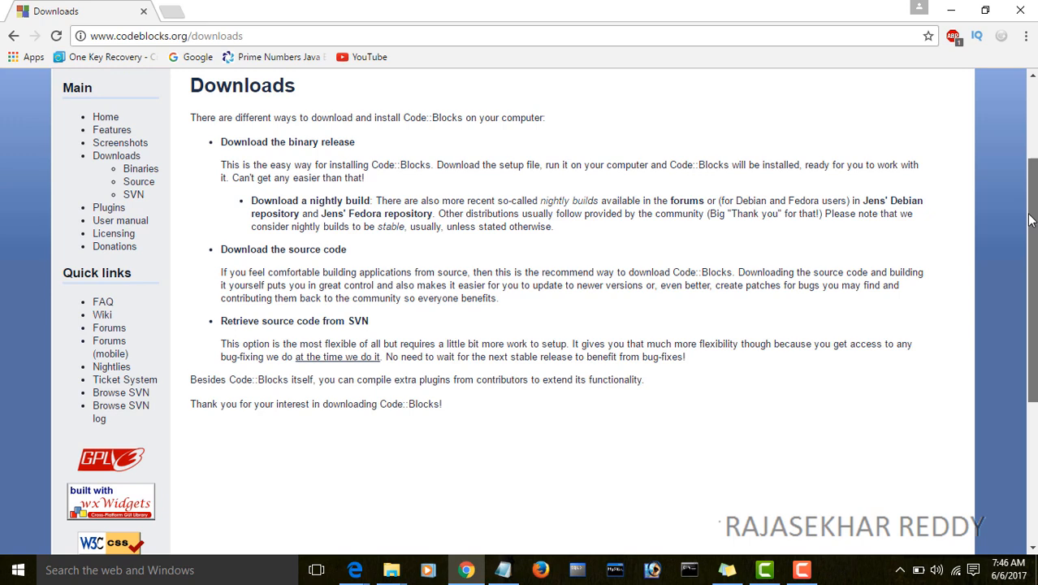
scroll(up, 3)
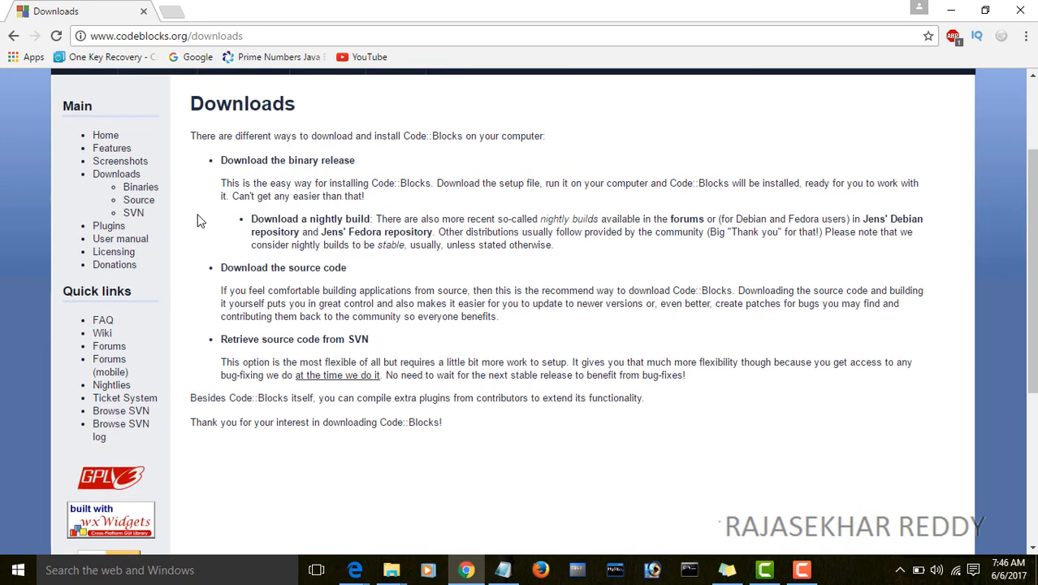
mouse_move(269, 160)
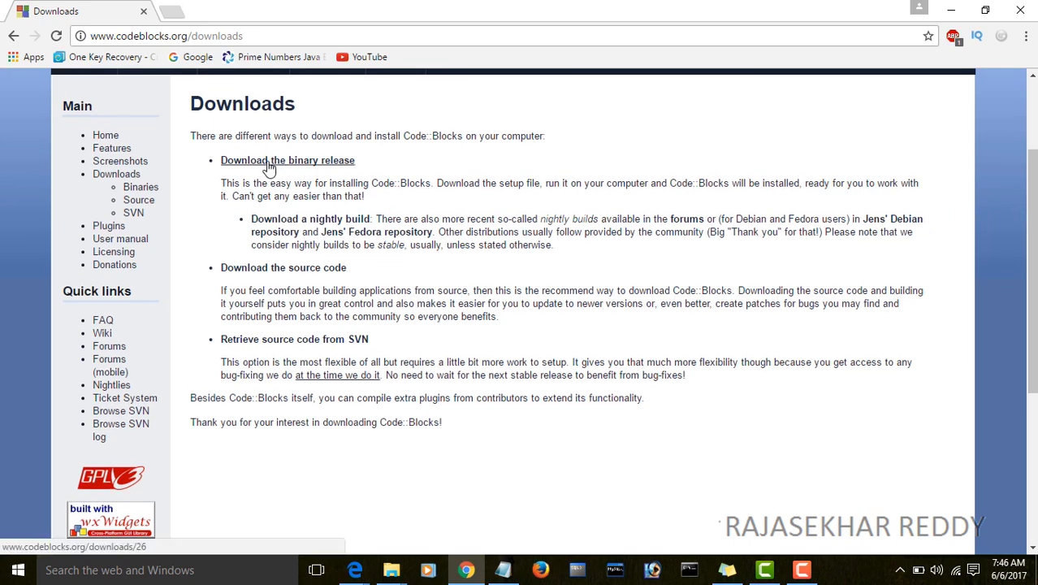
mouse_move(268, 274)
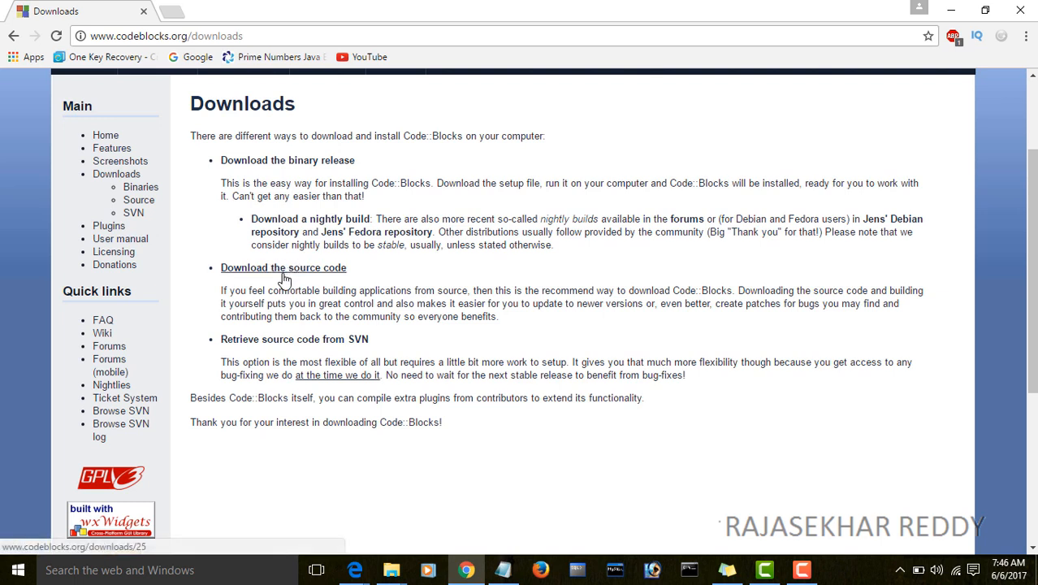
mouse_move(284, 276)
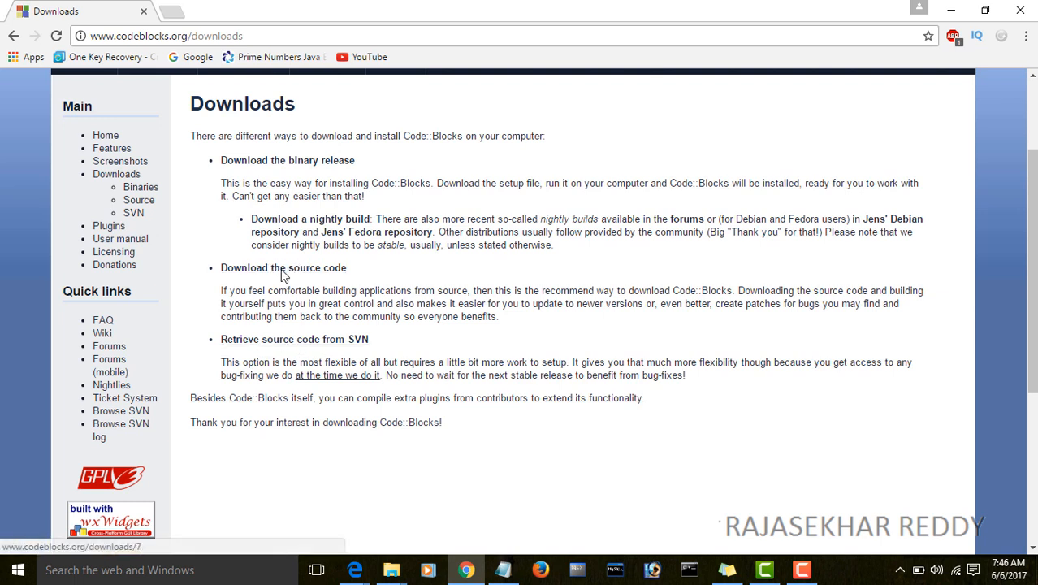
mouse_move(287, 160)
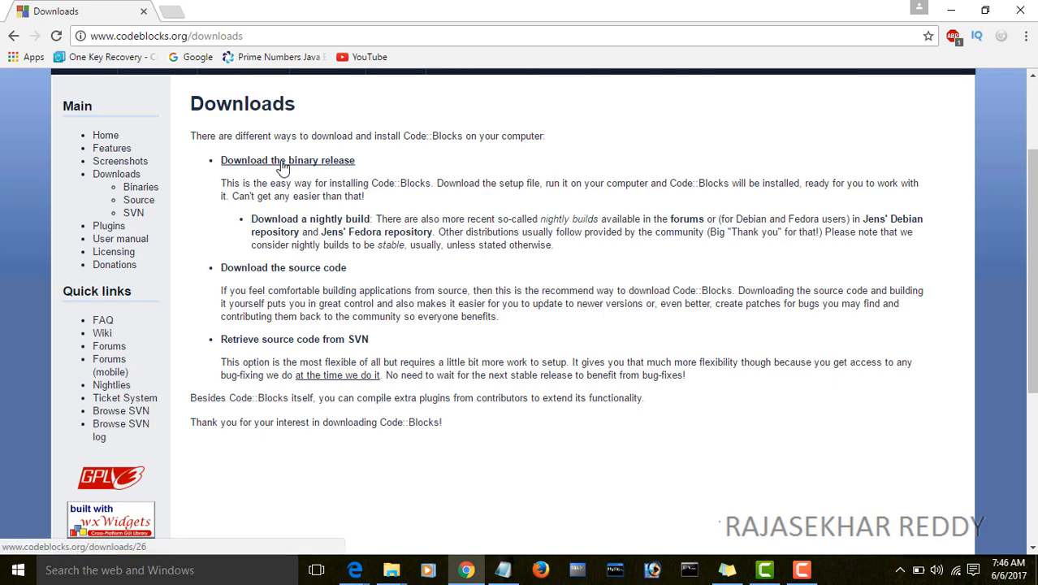
Open the binary release page and scroll to the Windows XP/Vista/7/8.x/10 table.
click(287, 160)
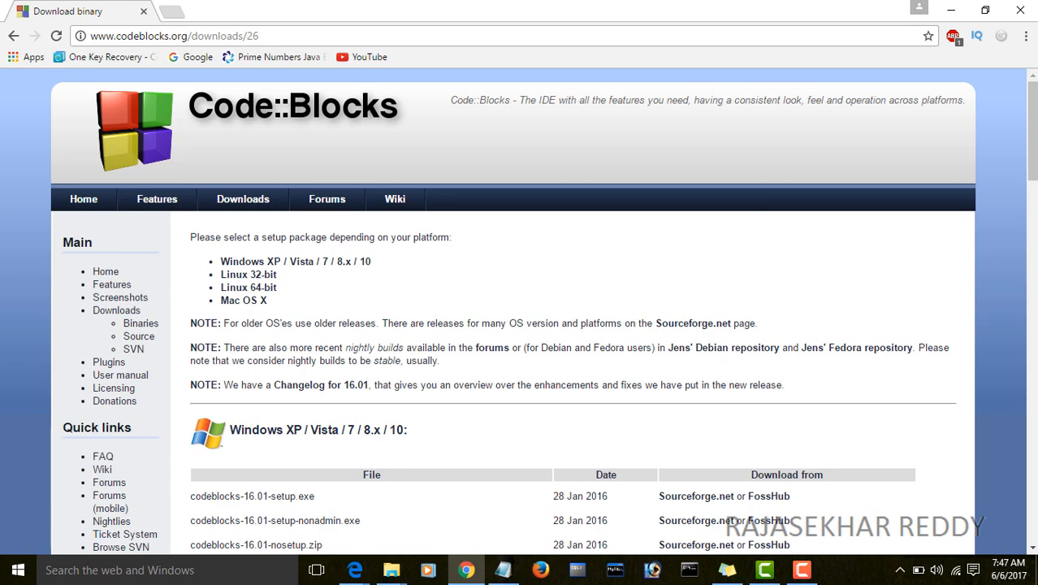
scroll(down, 3)
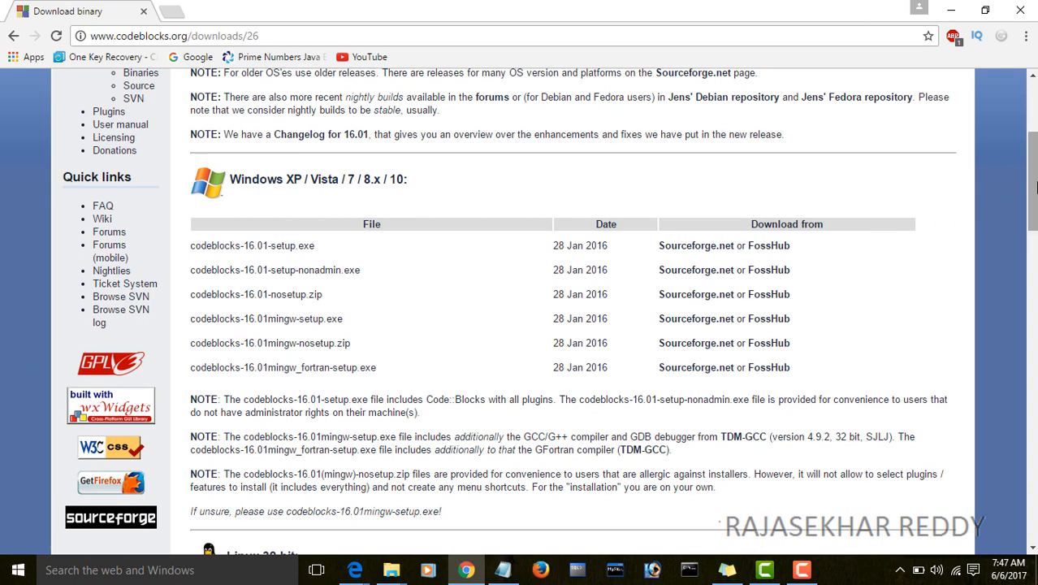
scroll(down, 3)
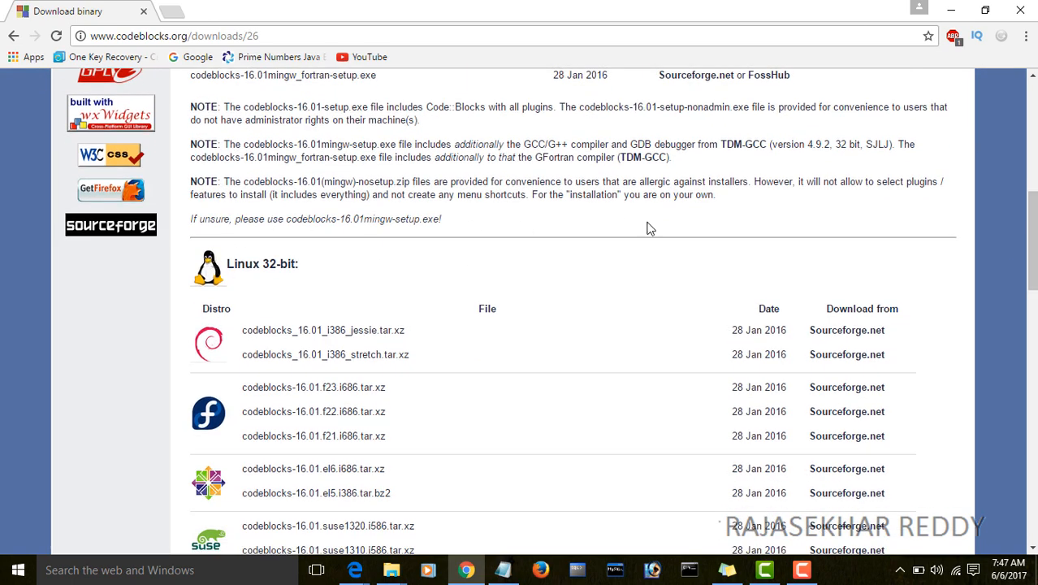
scroll(down, 3)
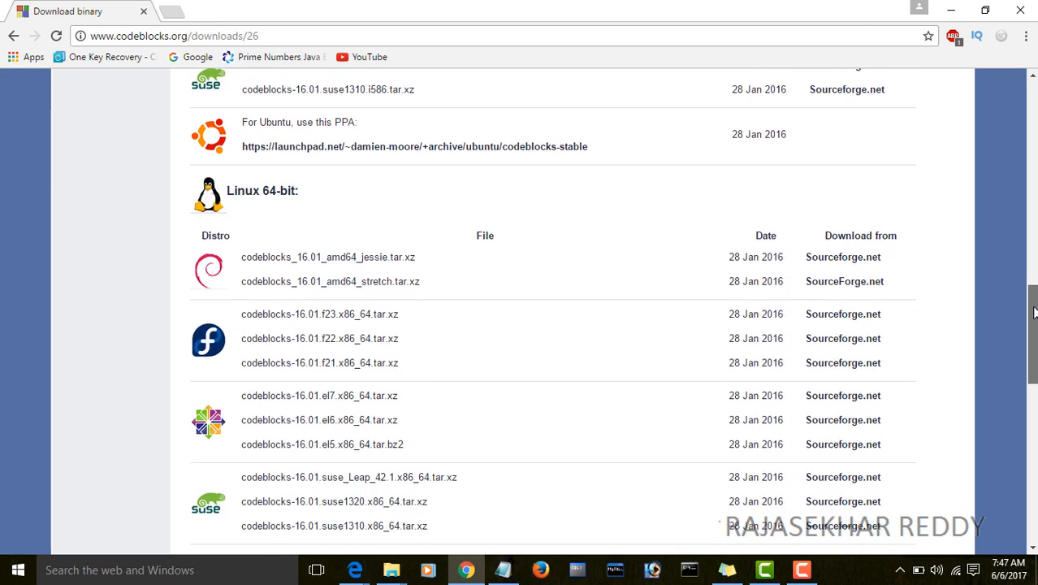
scroll(down, 3)
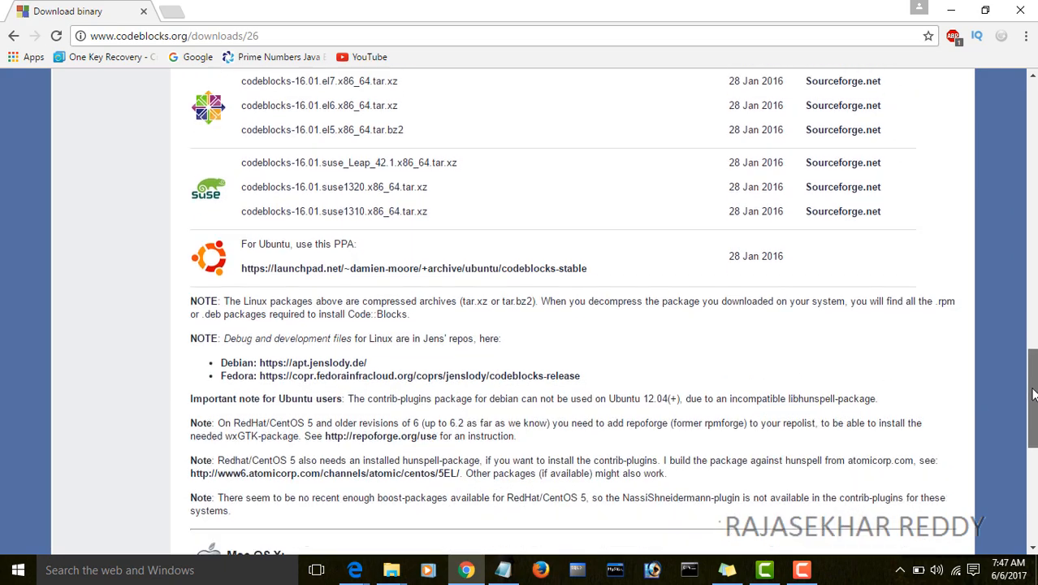
scroll(up, 3)
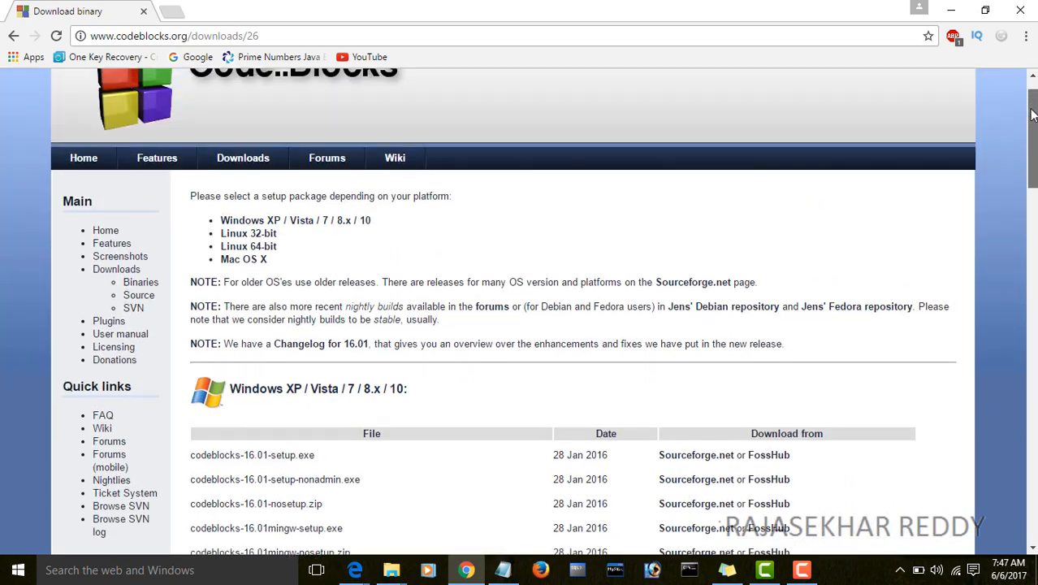
scroll(down, 3)
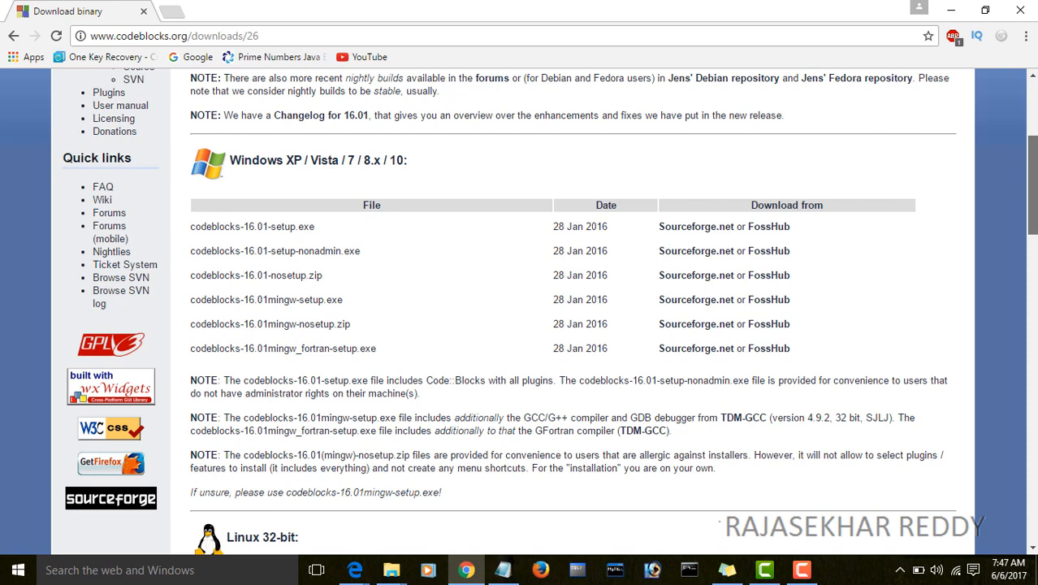
scroll(down, 3)
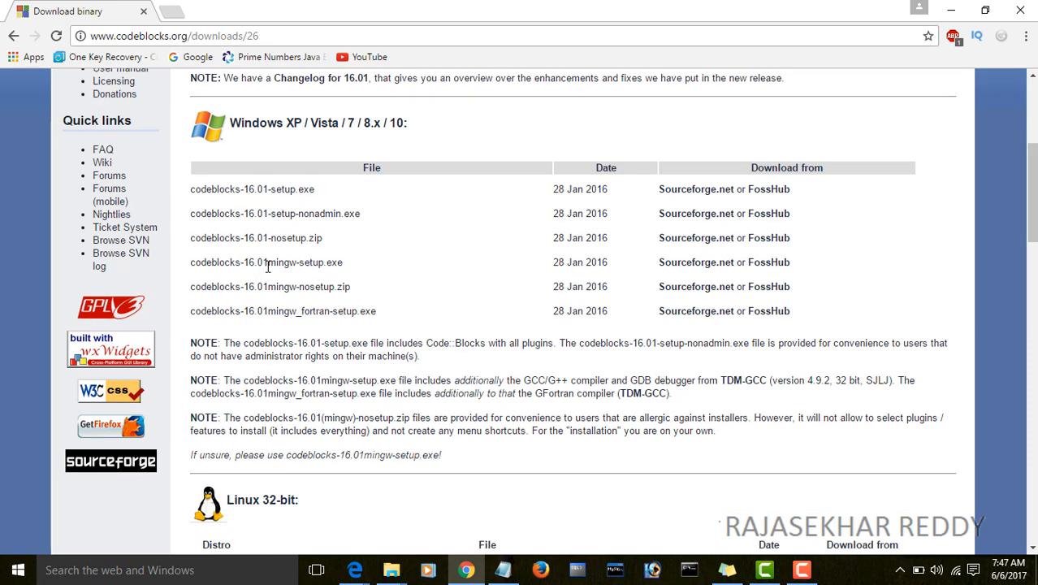
mouse_move(746, 273)
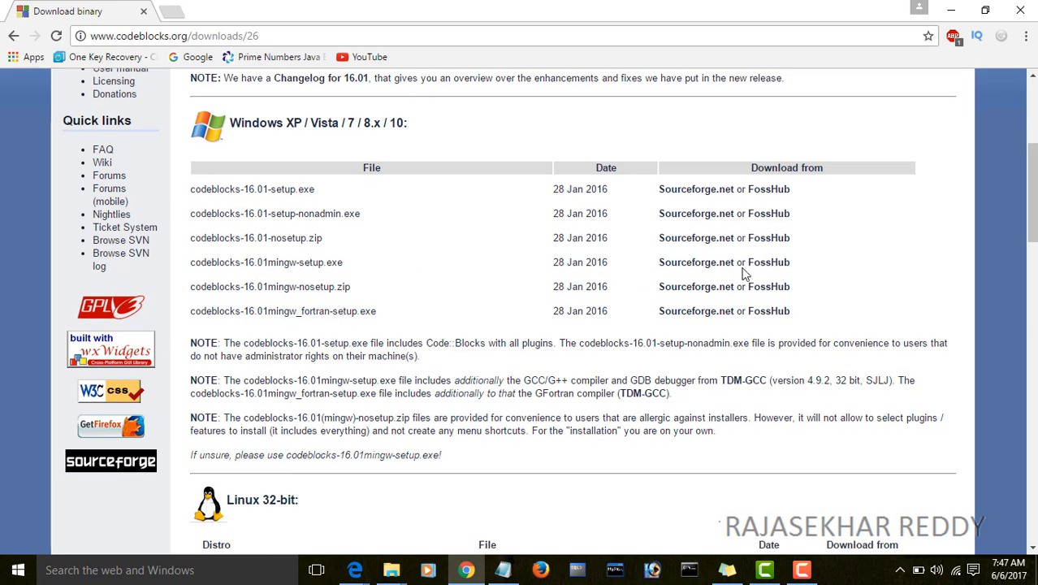
mouse_move(769, 262)
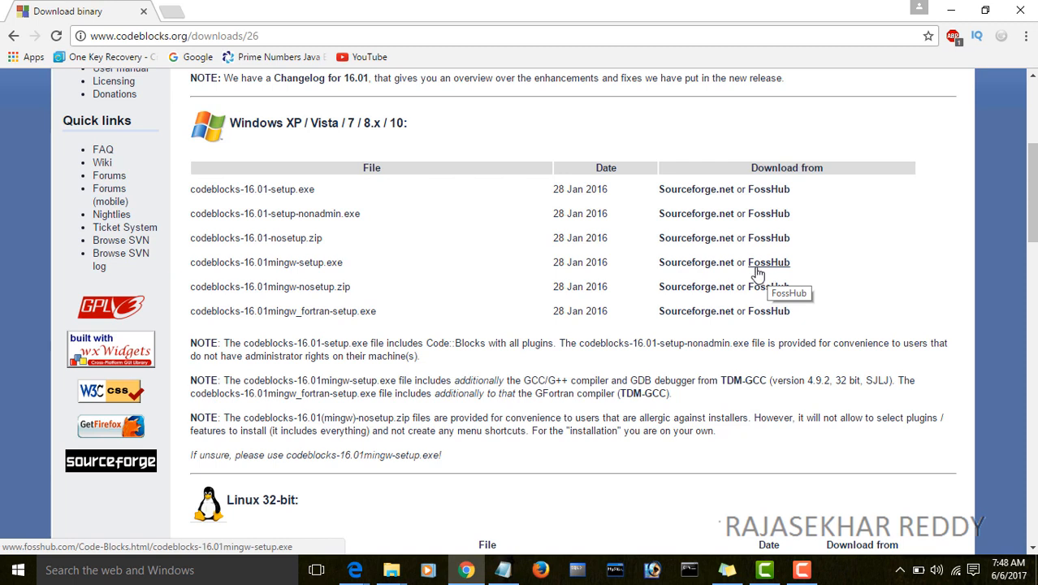
mouse_move(702, 277)
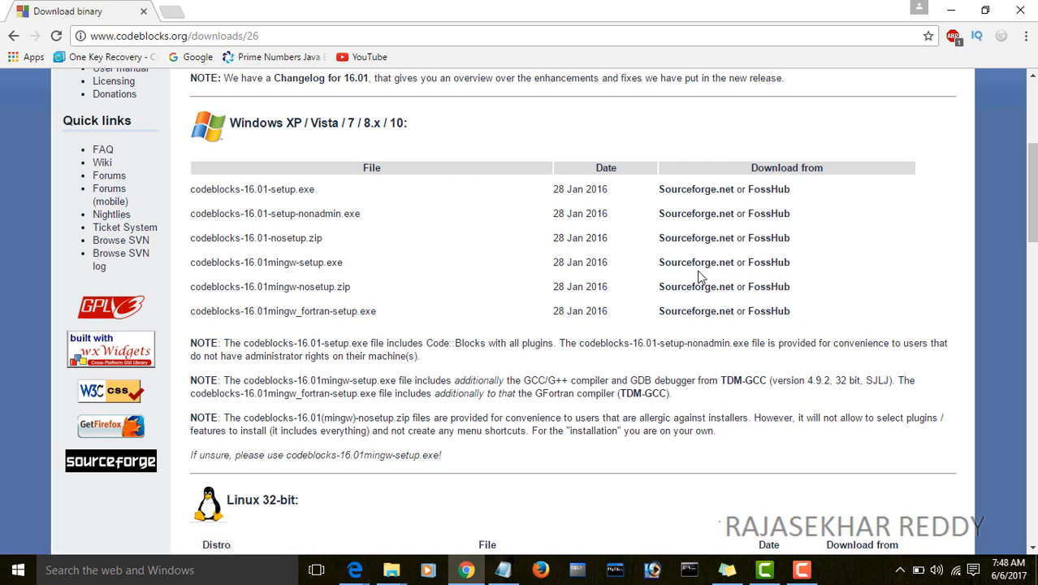
mouse_move(696, 261)
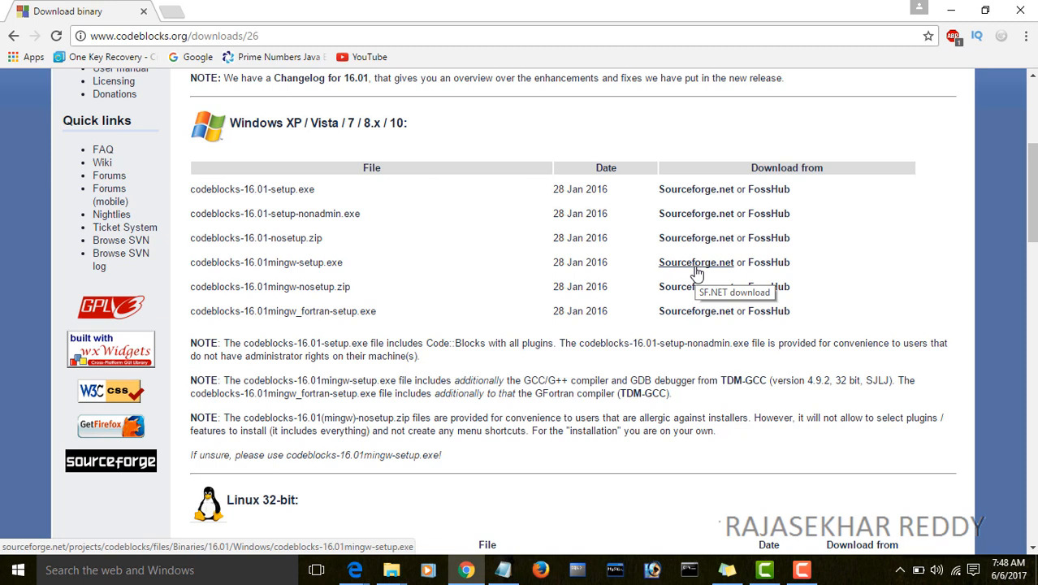
Start downloading codeblocks-16.01mingw-setup.exe from the Sourceforge.net link.
click(696, 262)
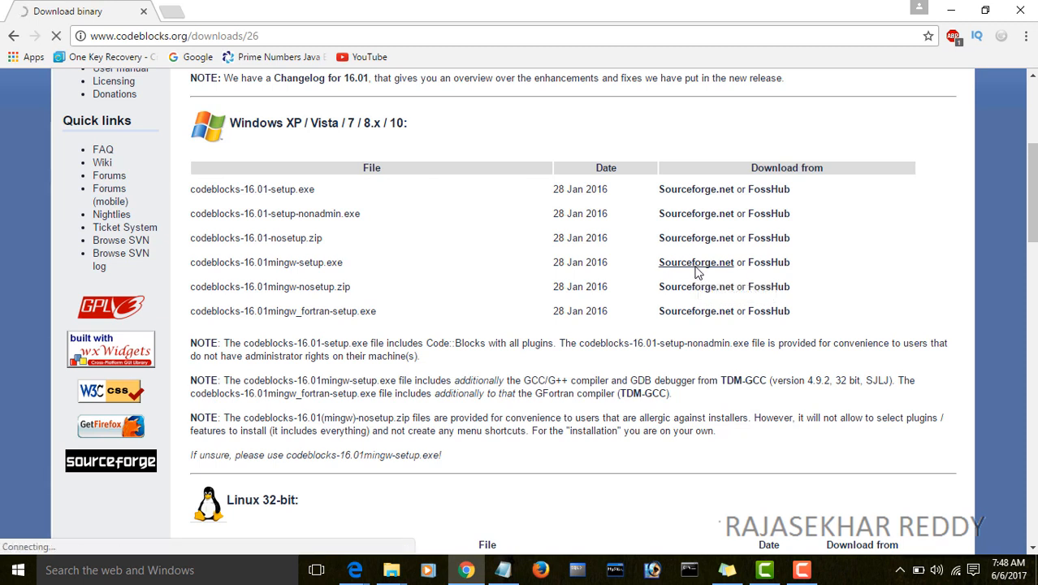
click(696, 261)
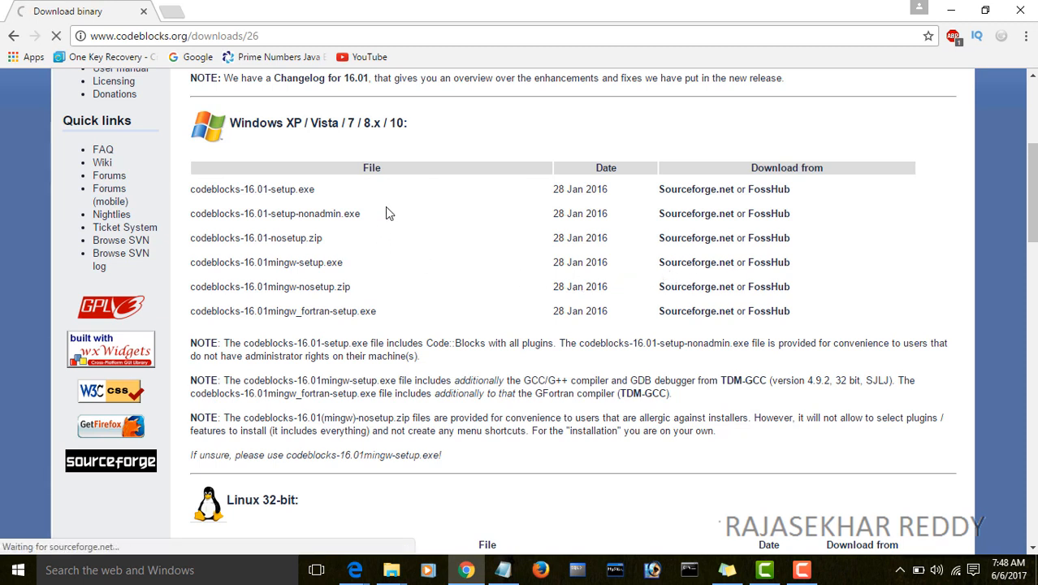
click(696, 261)
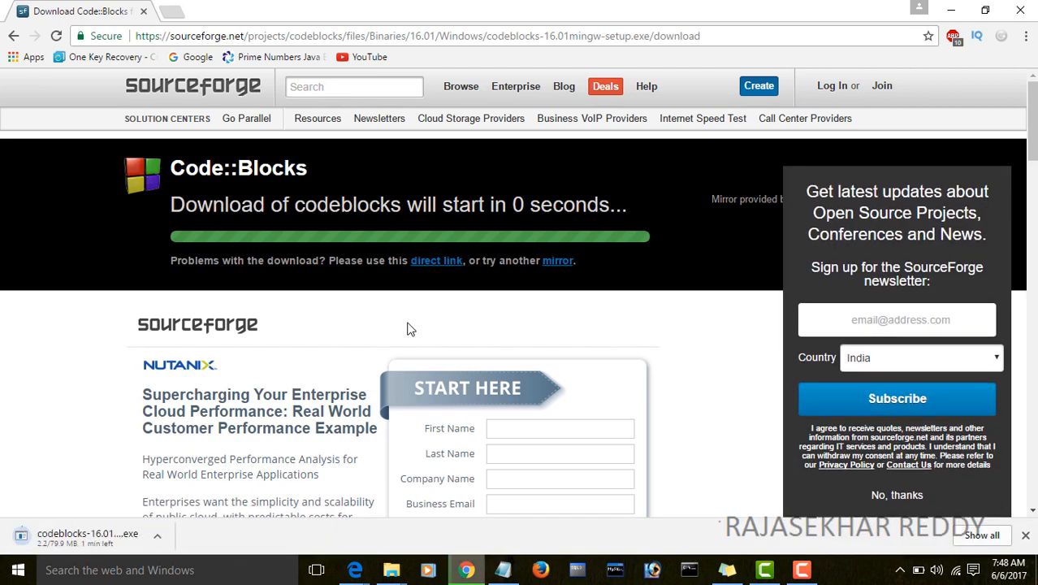
mouse_move(97, 533)
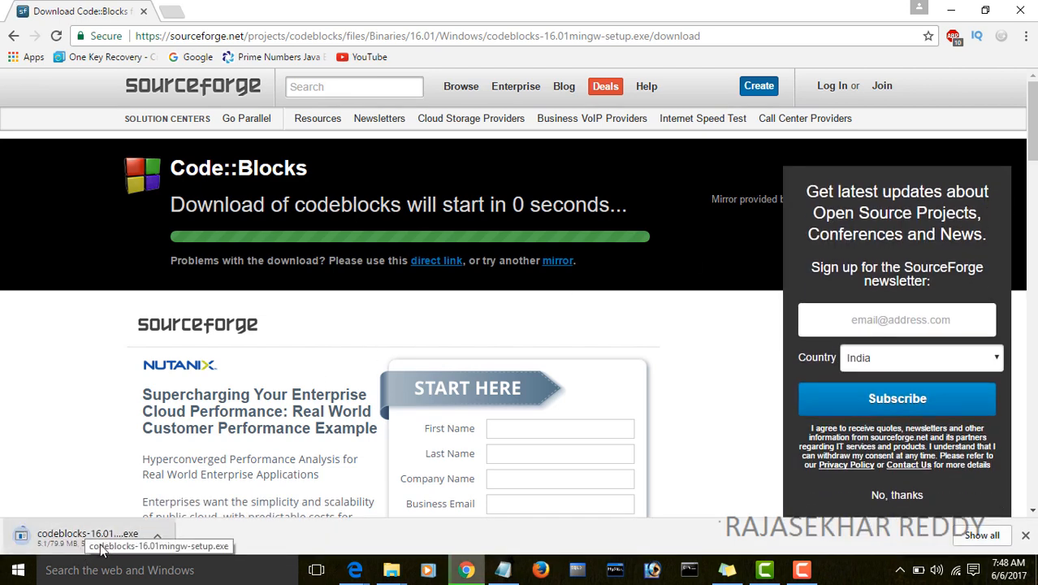
mouse_move(105, 543)
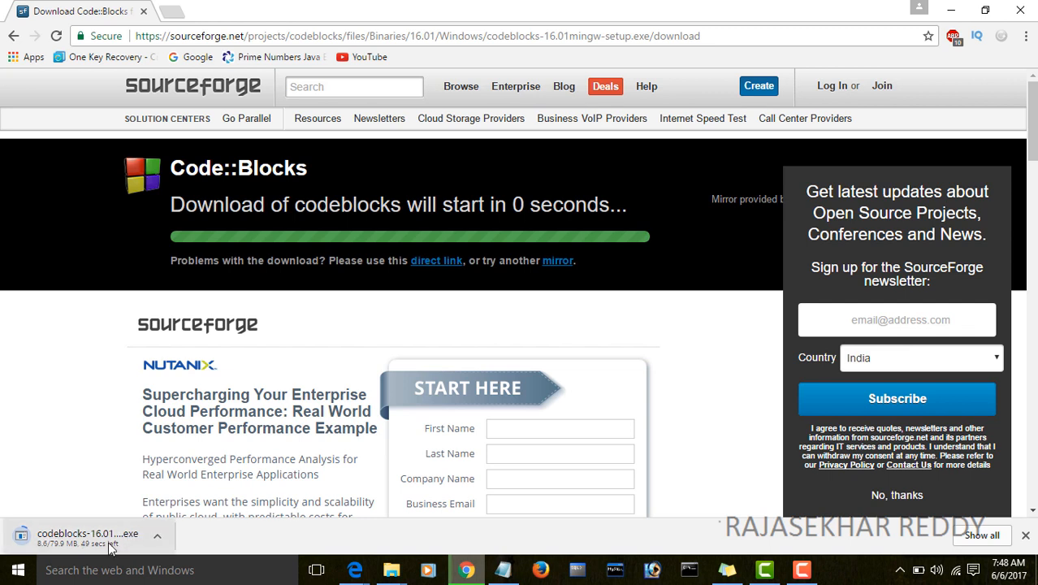
mouse_move(437, 404)
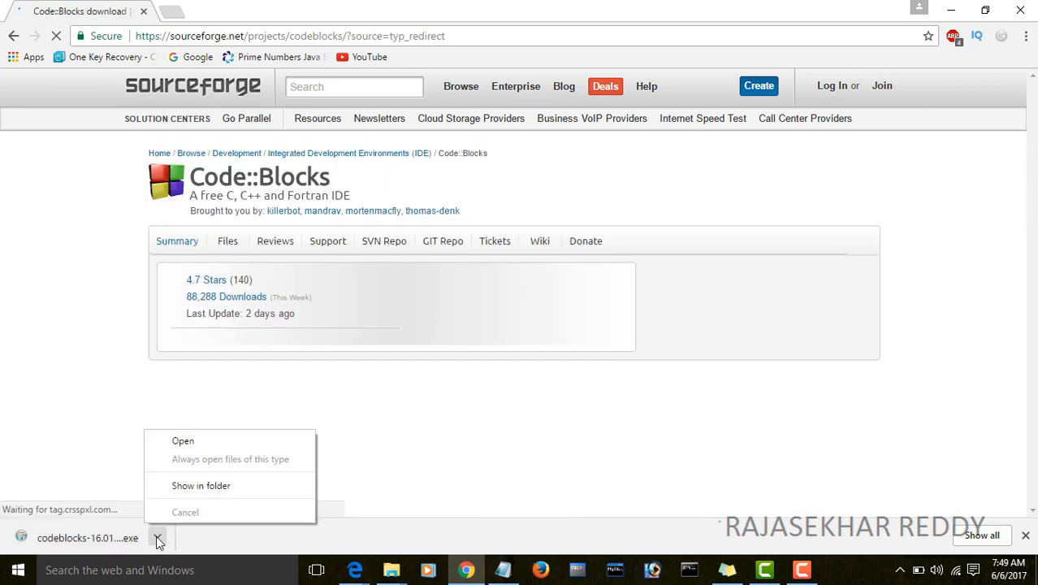
Run the installer, accept the license, and keep Full components including MinGW.
click(183, 441)
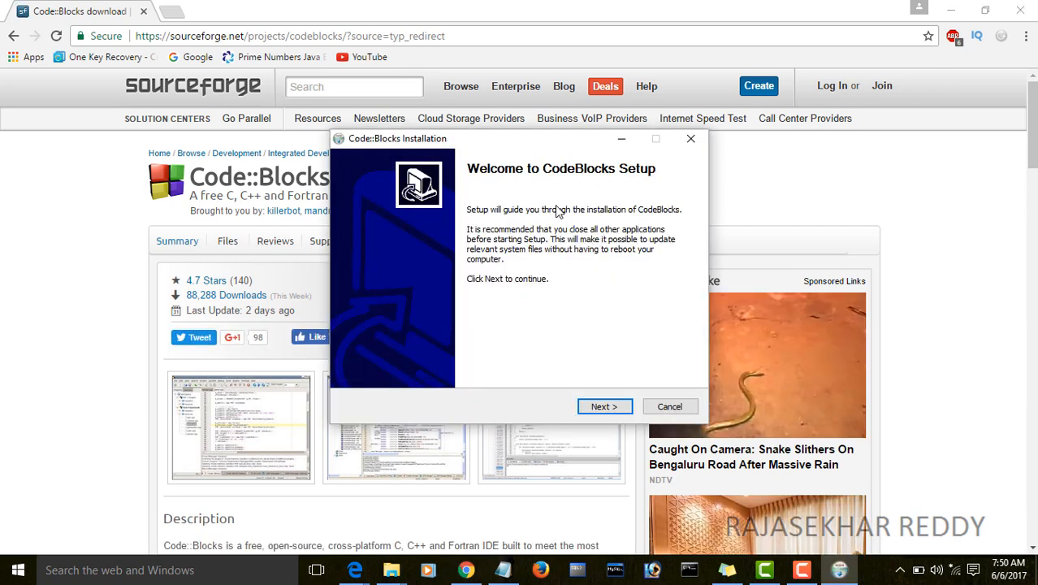
click(604, 406)
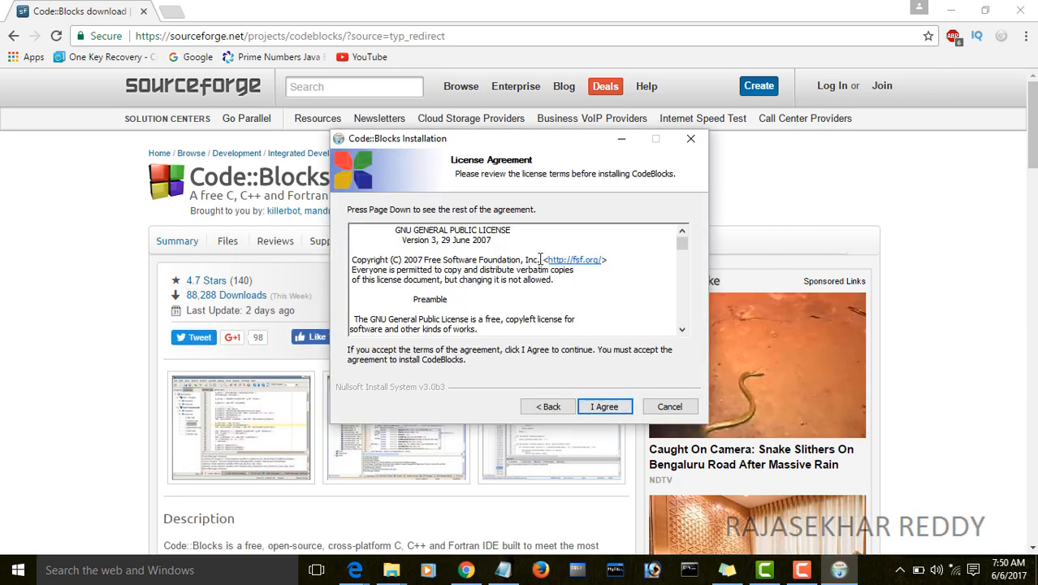
click(605, 407)
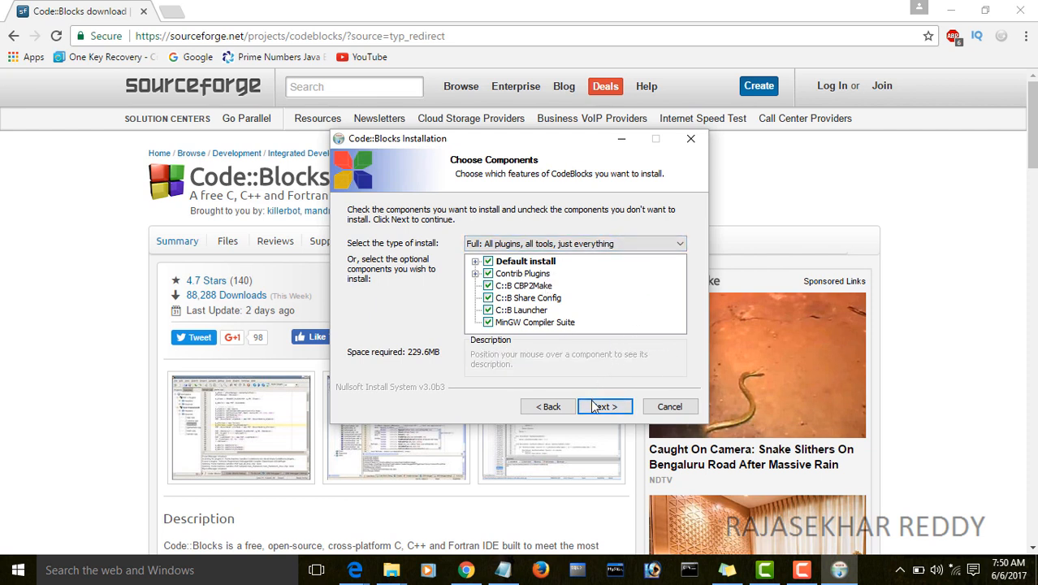
click(605, 406)
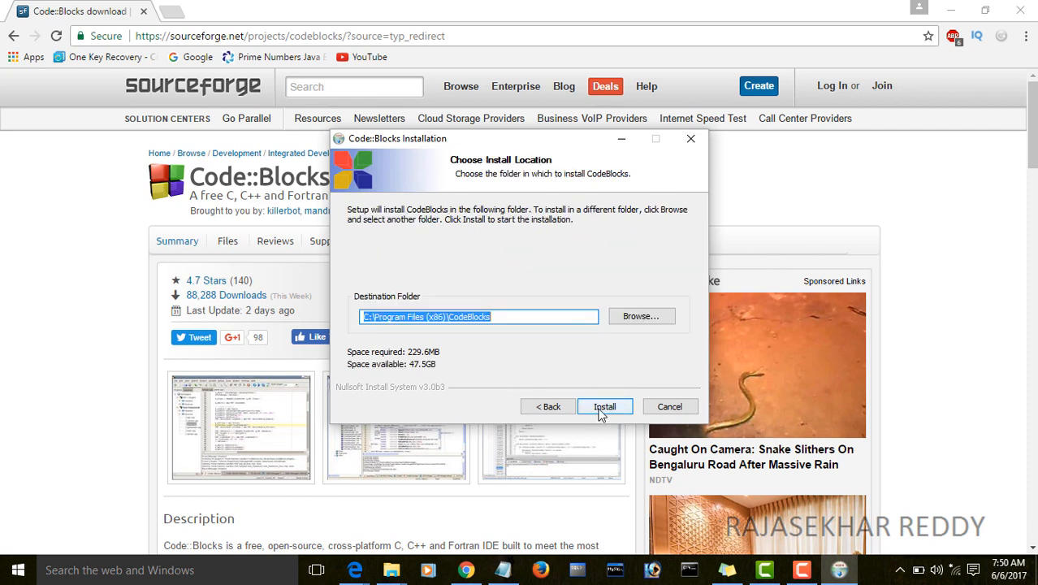
mouse_move(549, 348)
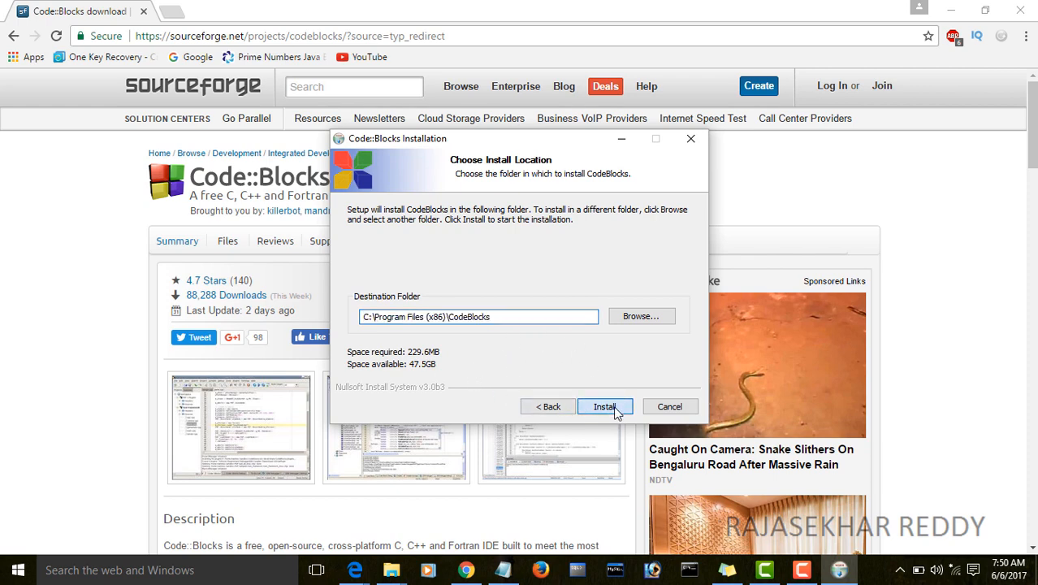
Install into C:\Program Files (x86)\CodeBlocks, then finish and close the wizard.
click(604, 406)
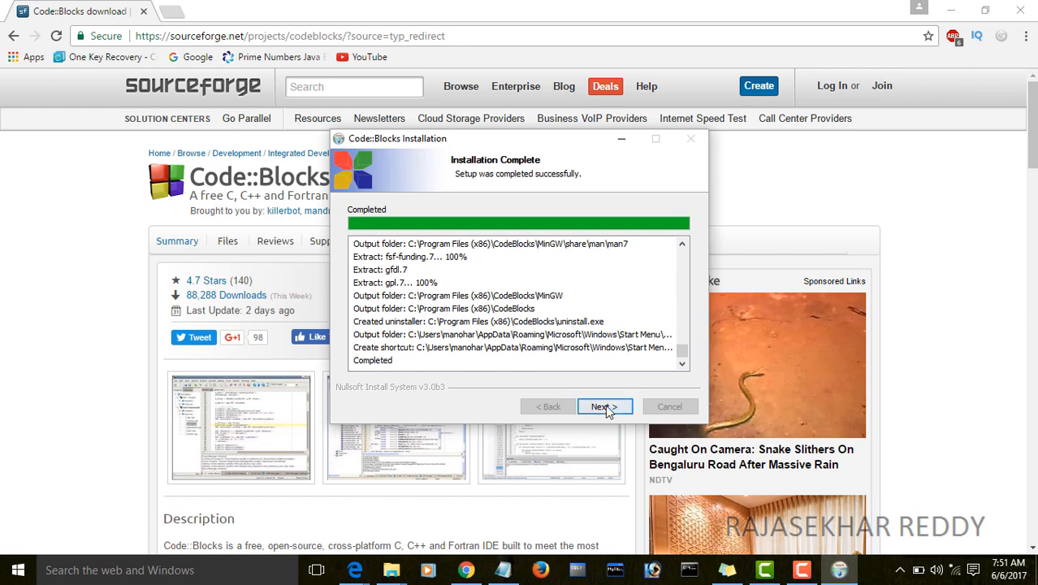
click(604, 406)
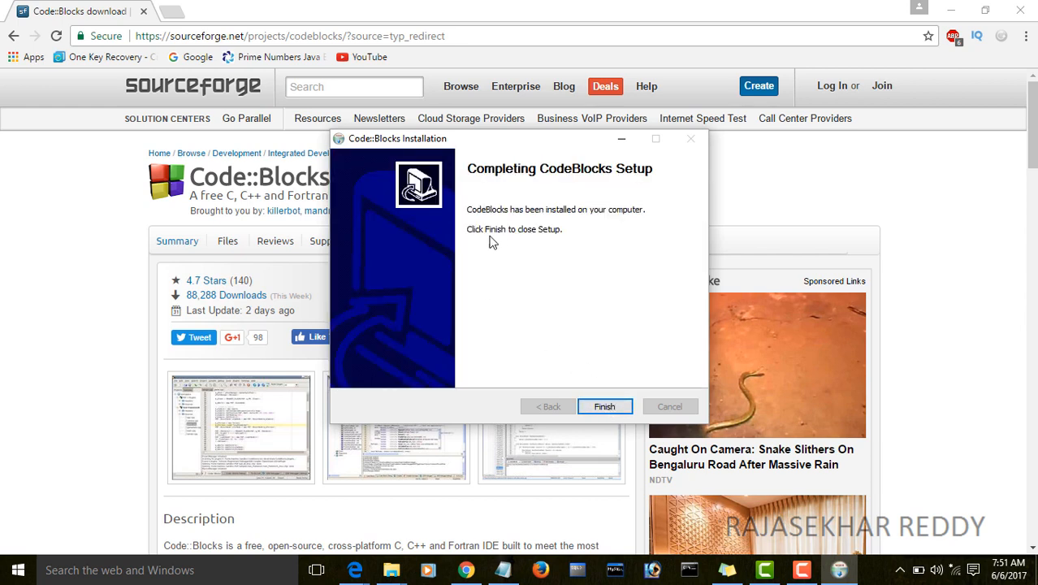
click(604, 406)
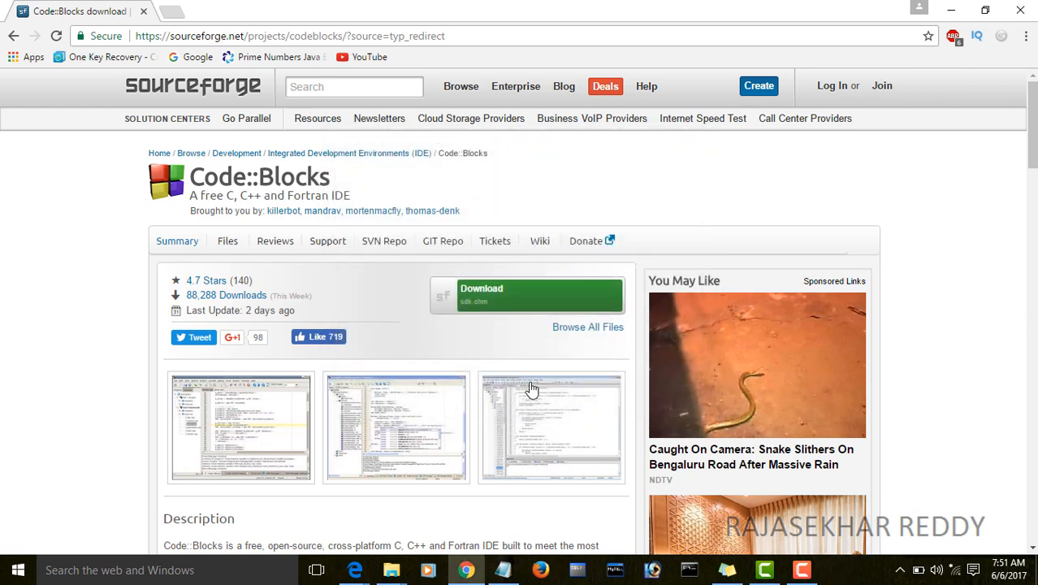